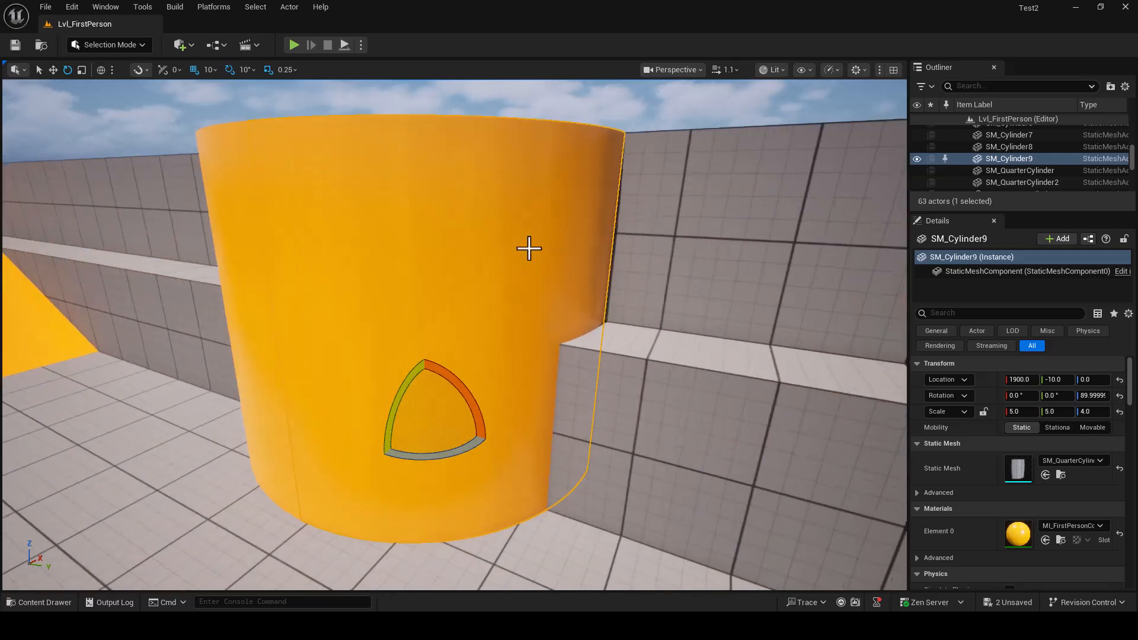
Frame the selected cylinder and then the PlayerStart actor in the viewport
key("f")
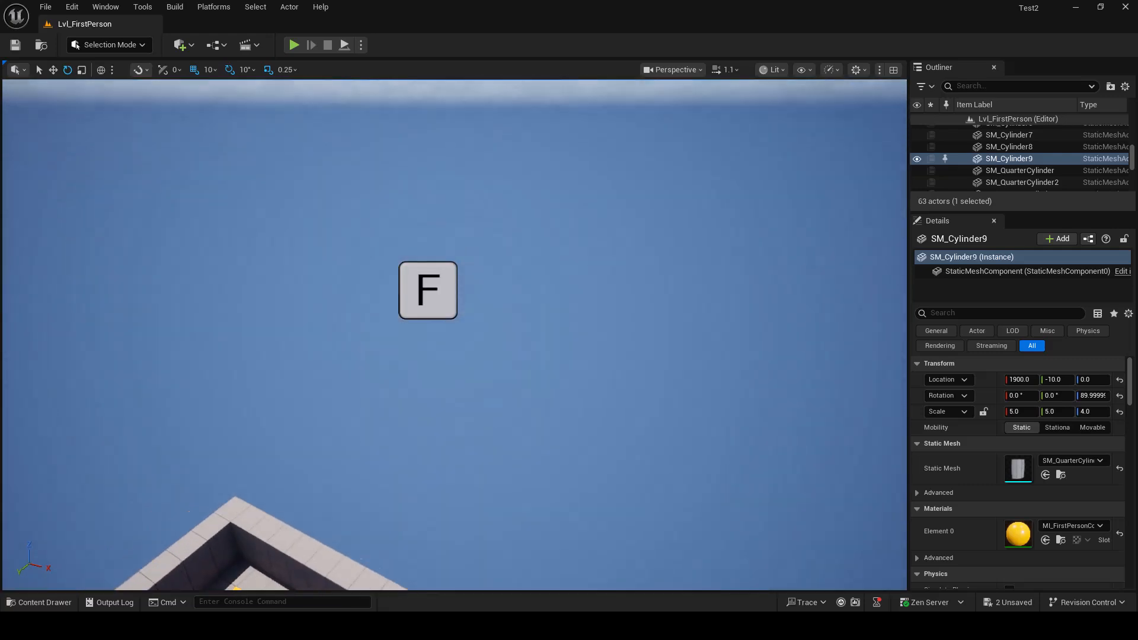
key("f")
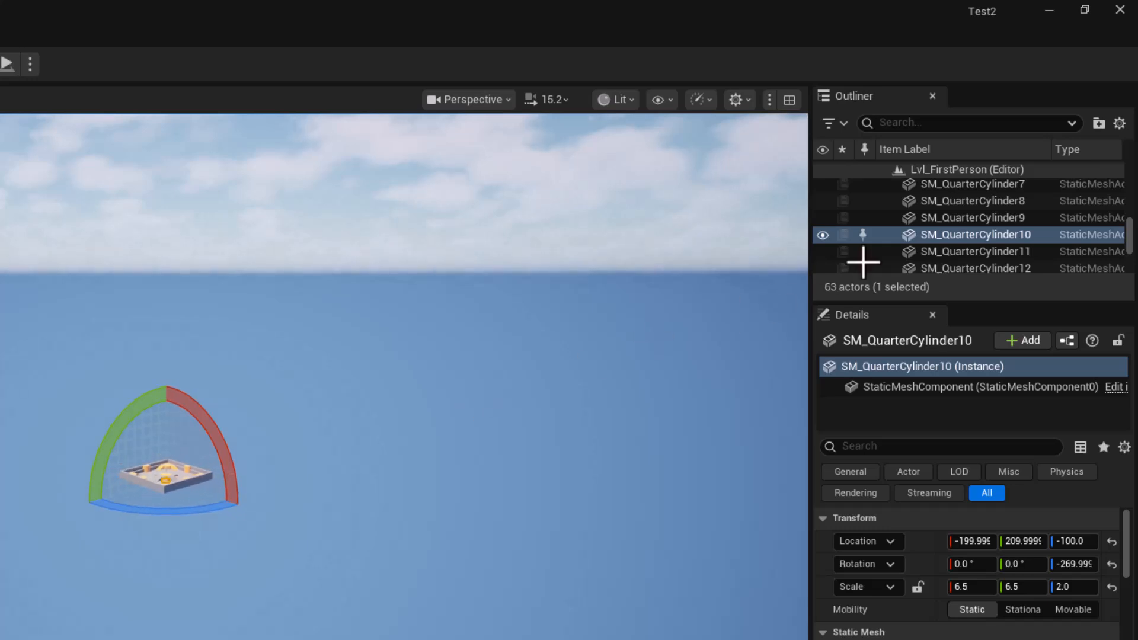
scroll("down", 3)
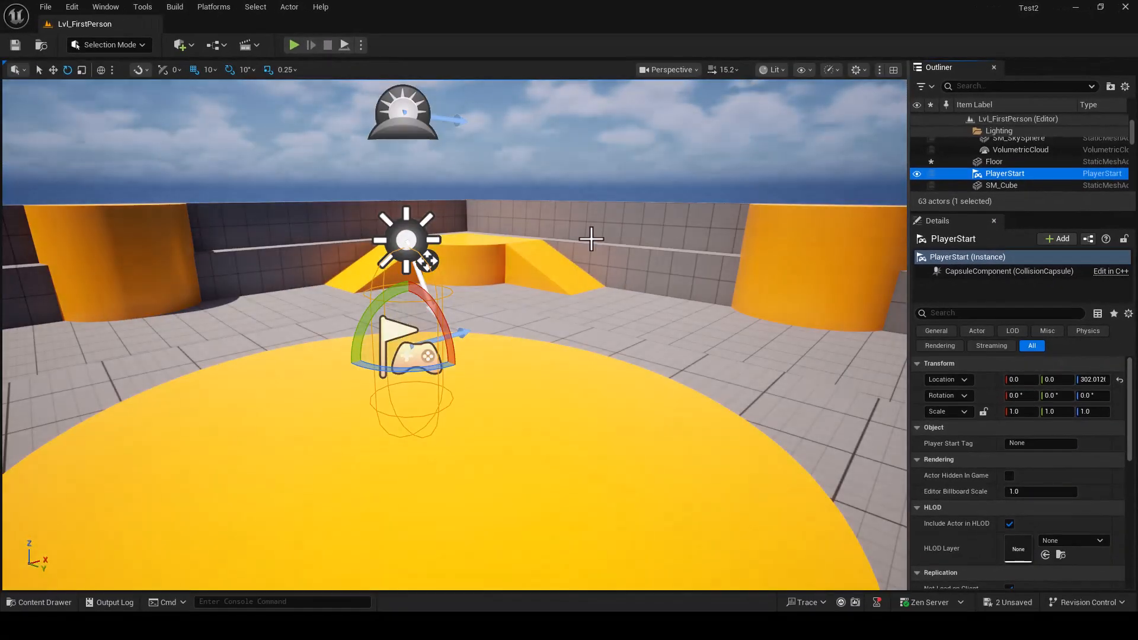
Play the level from a chosen spot on the floor, then stop and return to editing
right_click(406, 282)
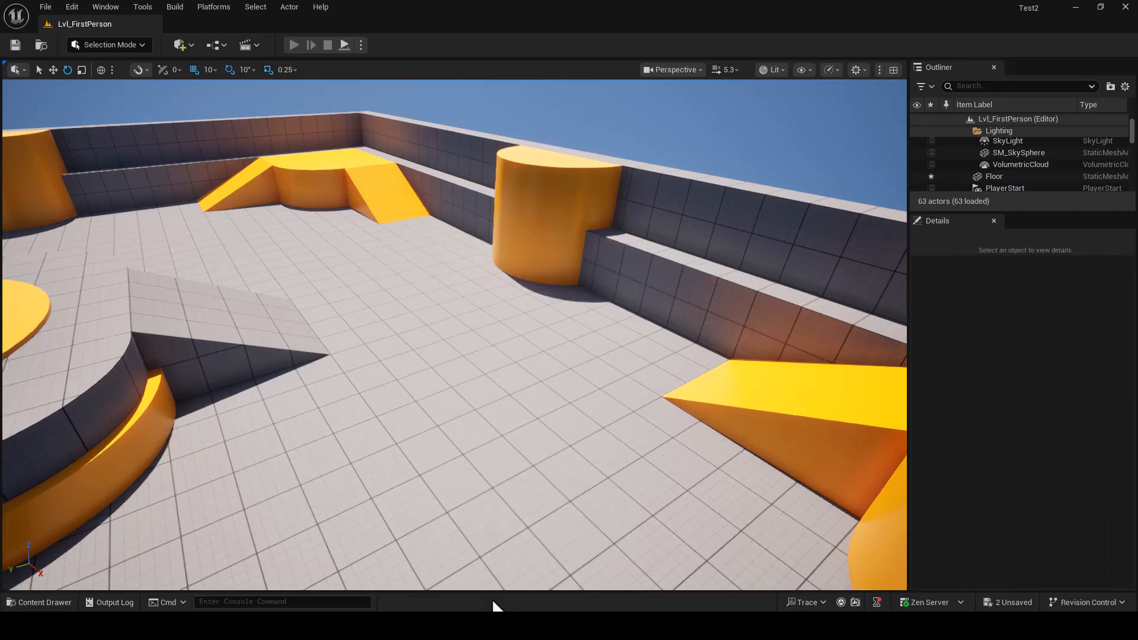
left_click(295, 45)
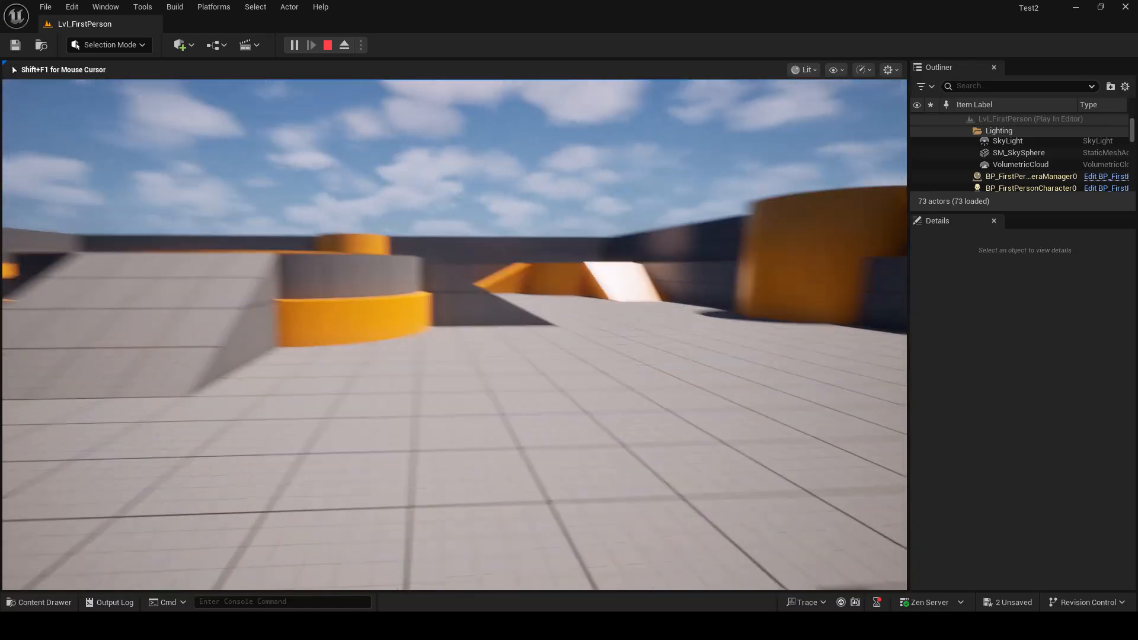
left_click(327, 45)
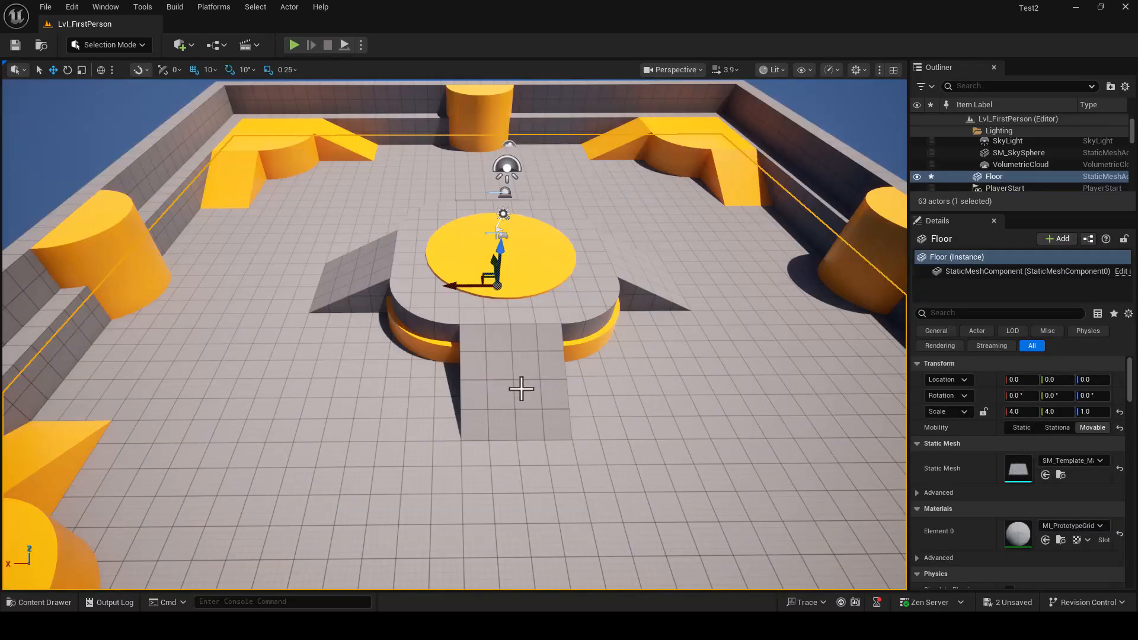
Alt-drag a snapped duplicate of the ramp in front of the central platform
left_click(516, 385)
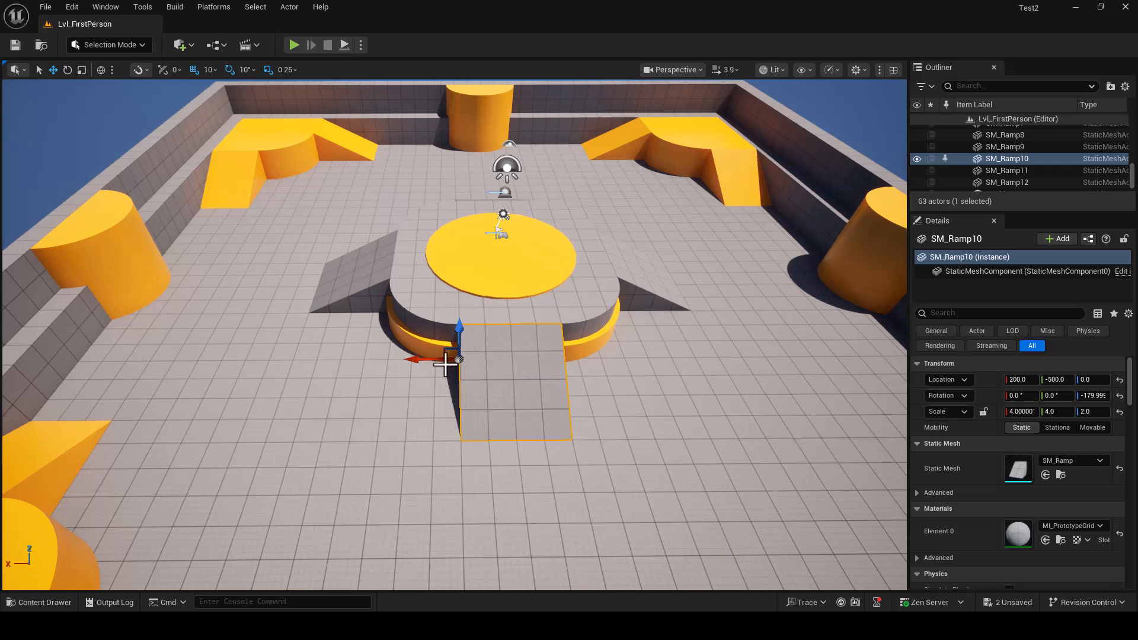
key("alt")
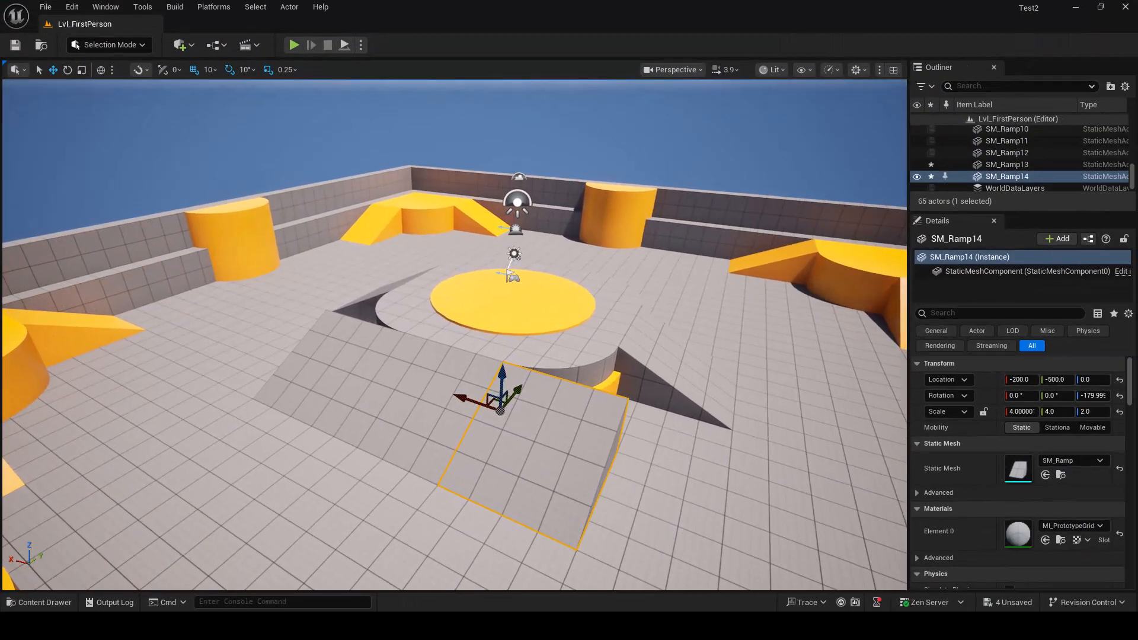
key("g")
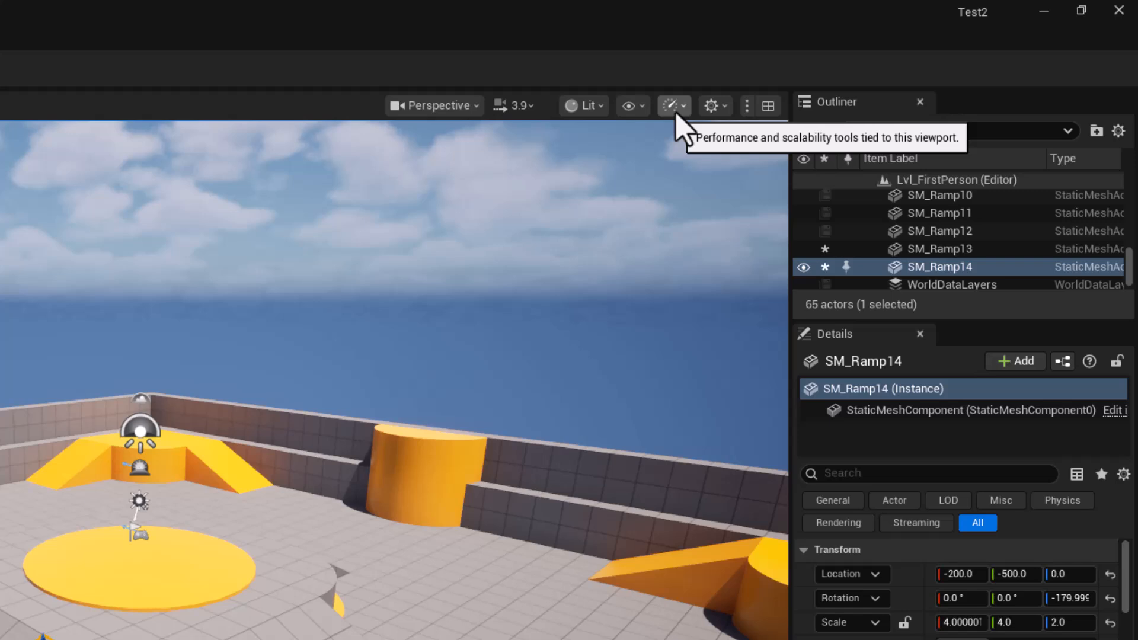
left_click(671, 105)
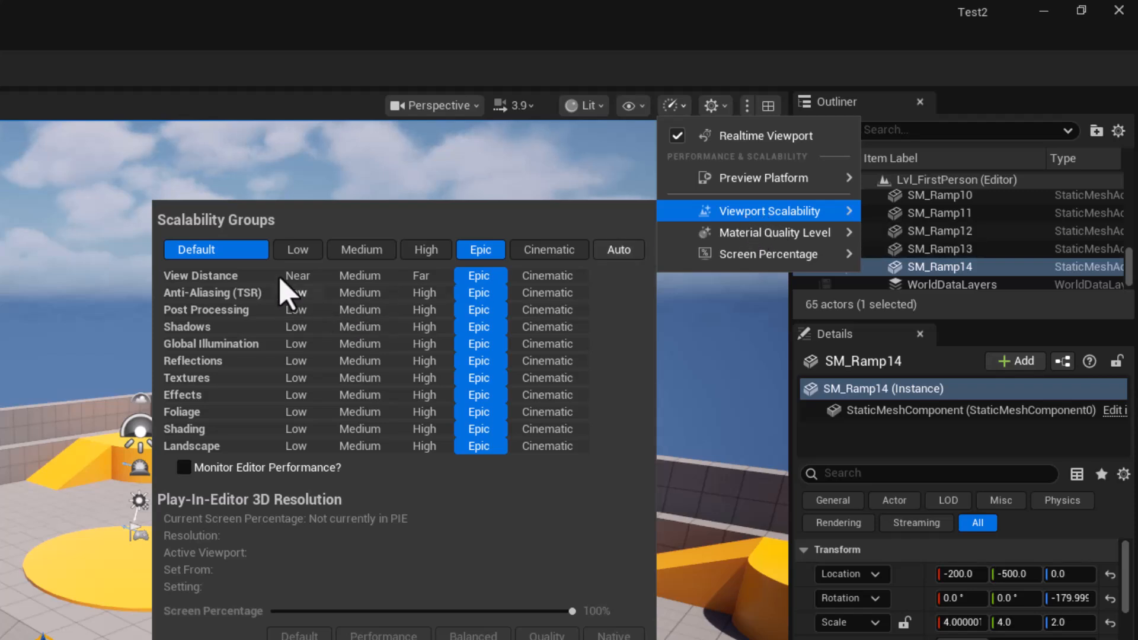
mouse_move(352, 327)
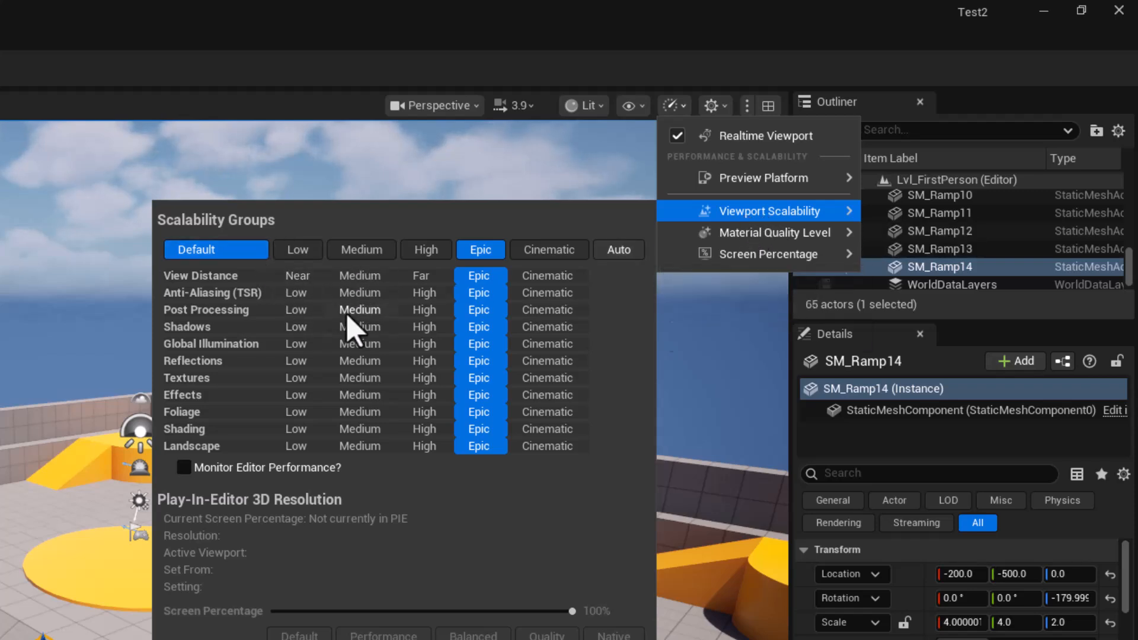
mouse_move(297, 251)
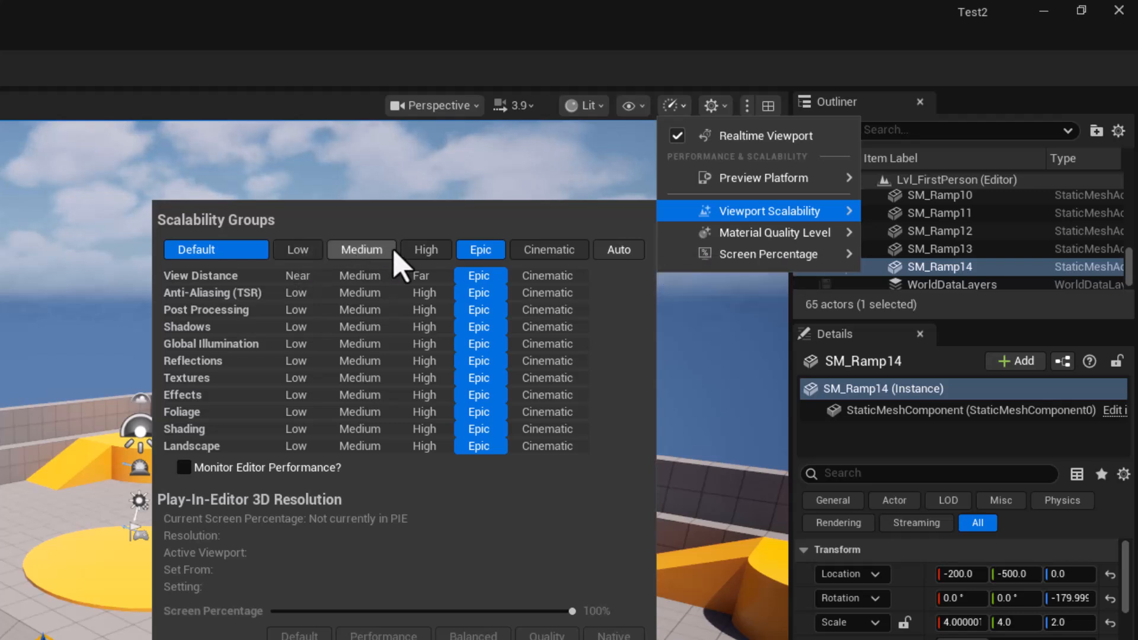
mouse_move(549, 250)
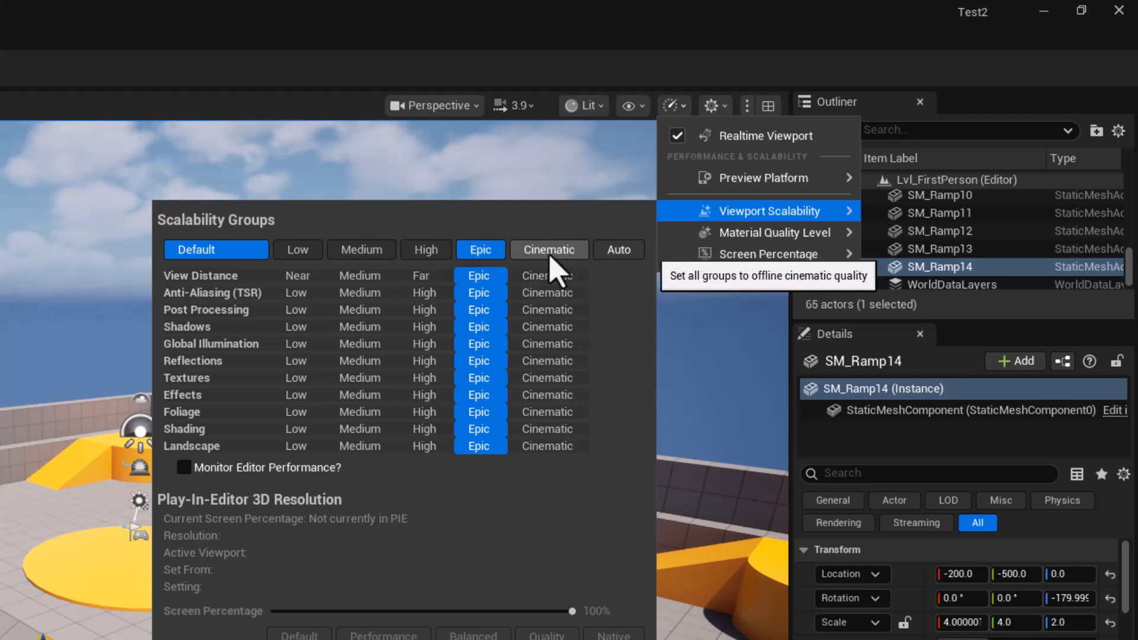
mouse_move(297, 249)
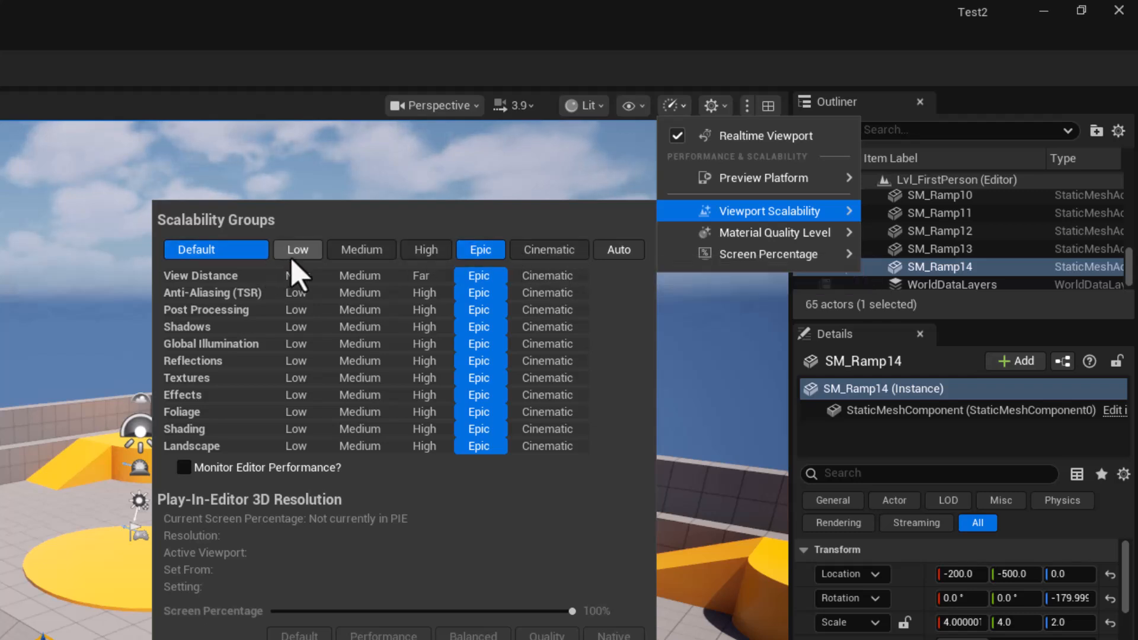
mouse_move(773, 232)
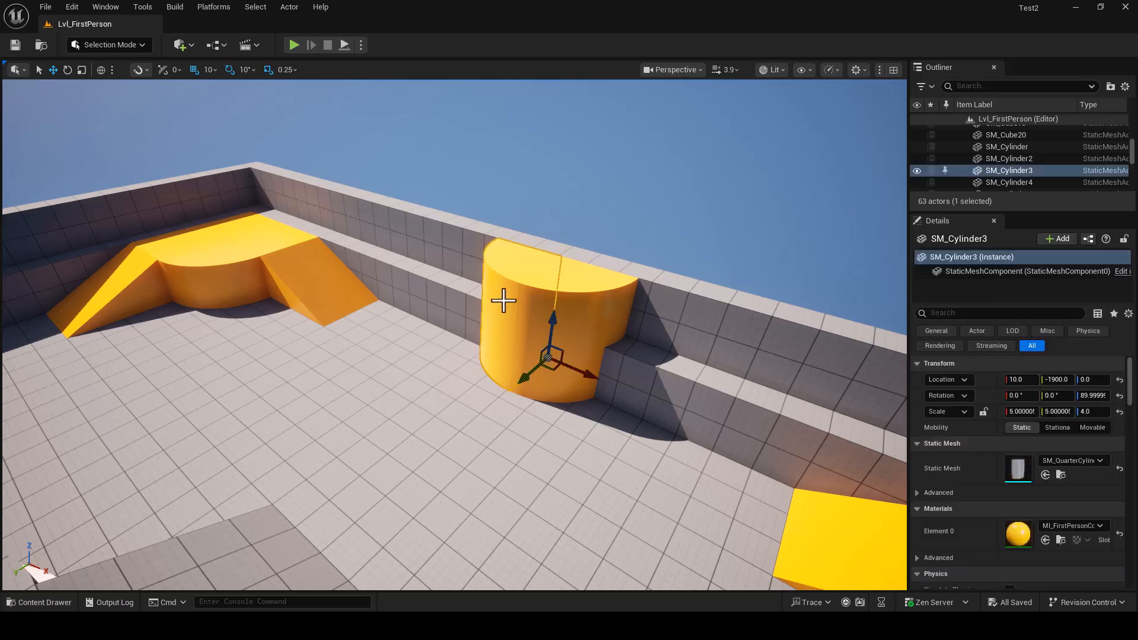
Pilot SM_Cylinder3 so the viewport camera looks out from its position
right_click(503, 301)
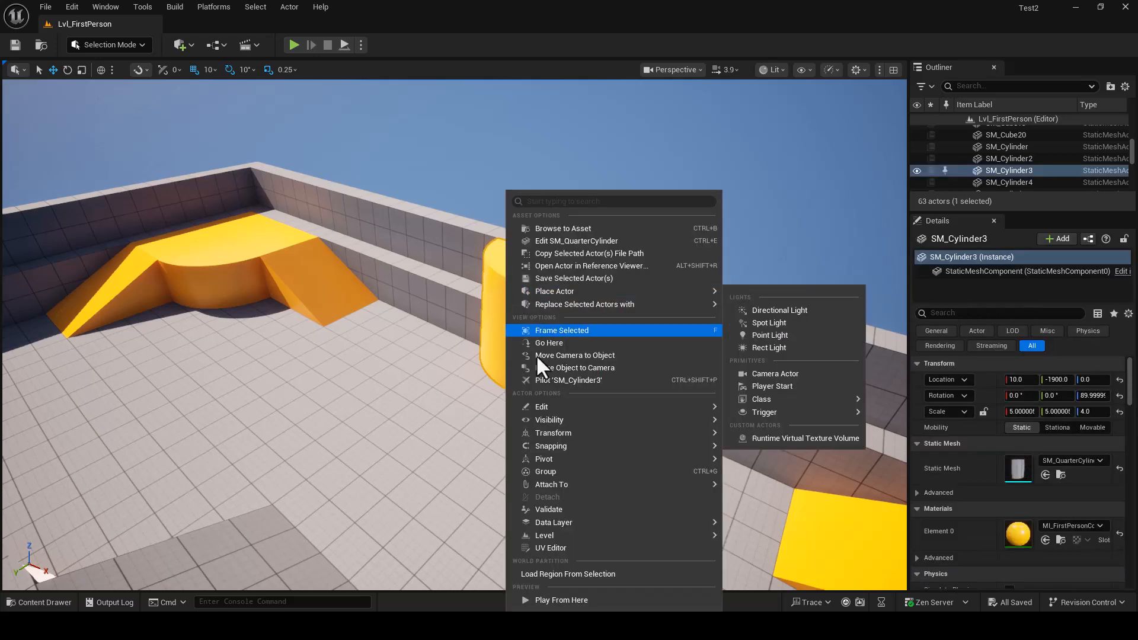
left_click(561, 331)
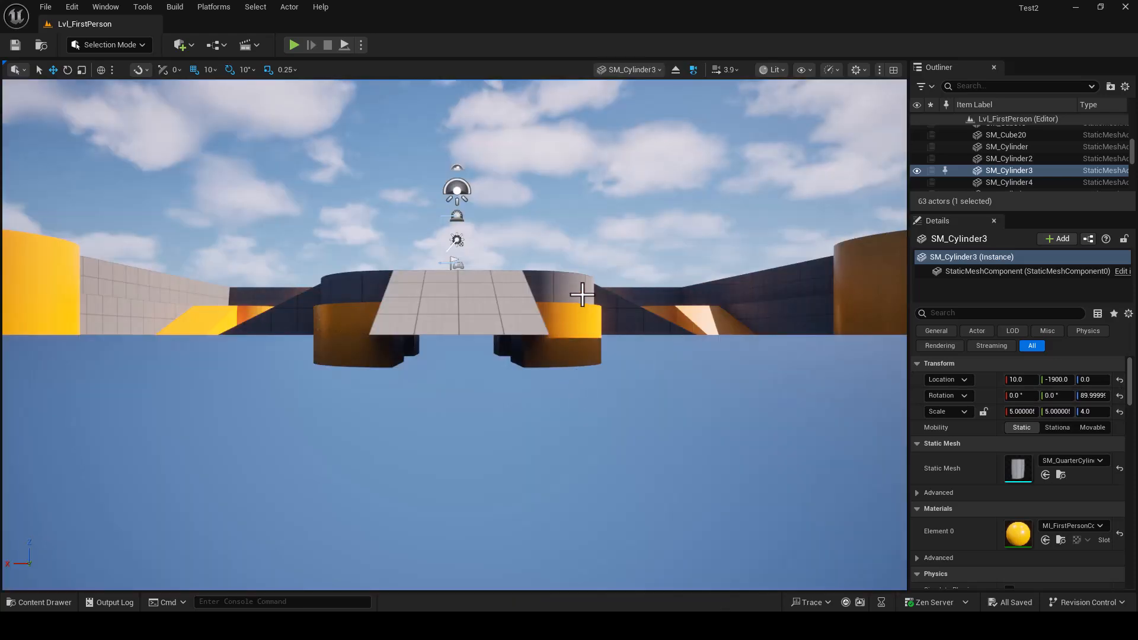